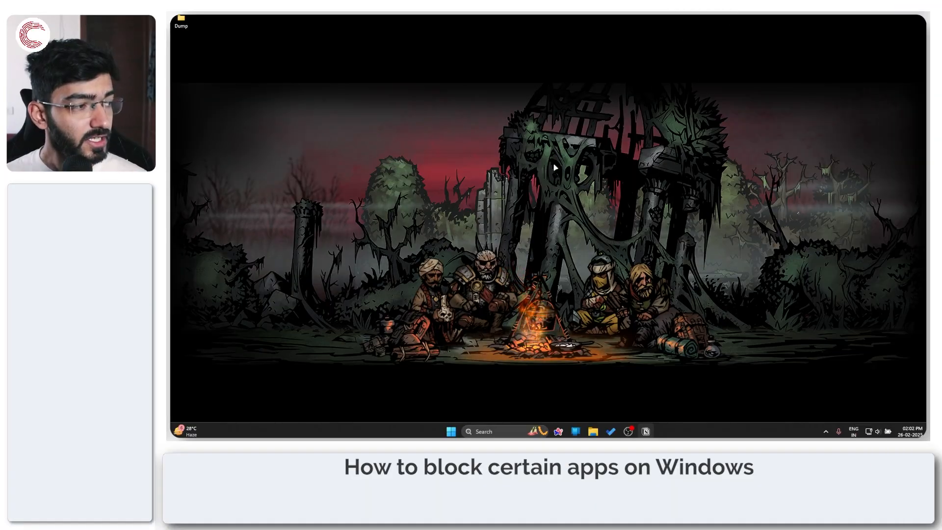
Launch Windows Defender Firewall by searching Start for 'windows fire'
click(450, 432)
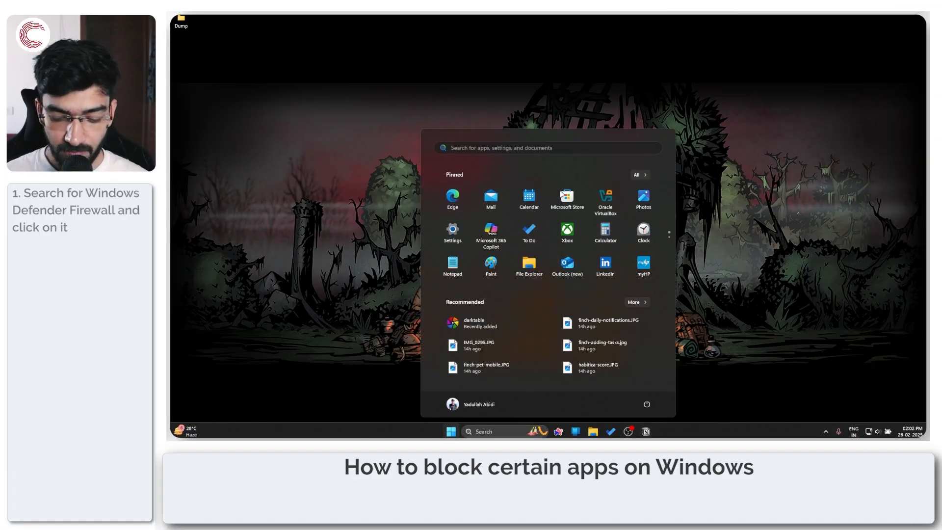
text(windows fire)
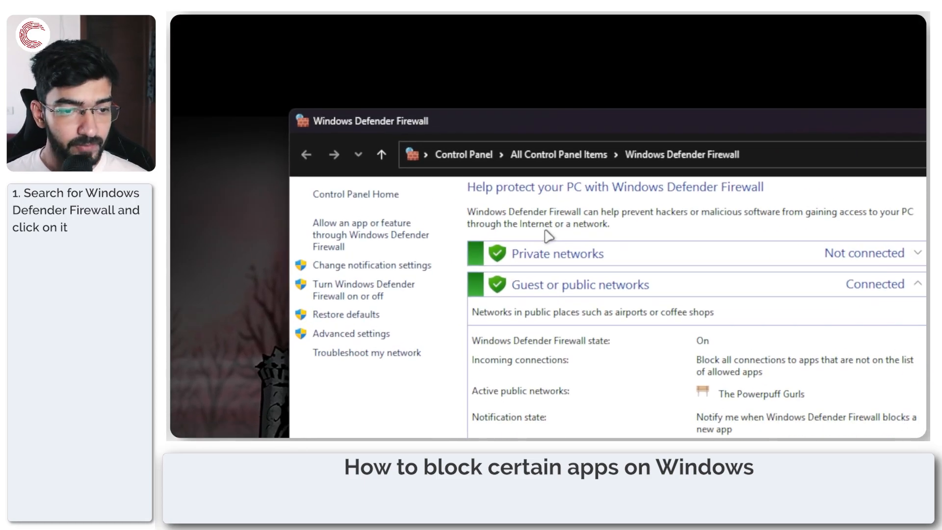
mouse_move(401, 309)
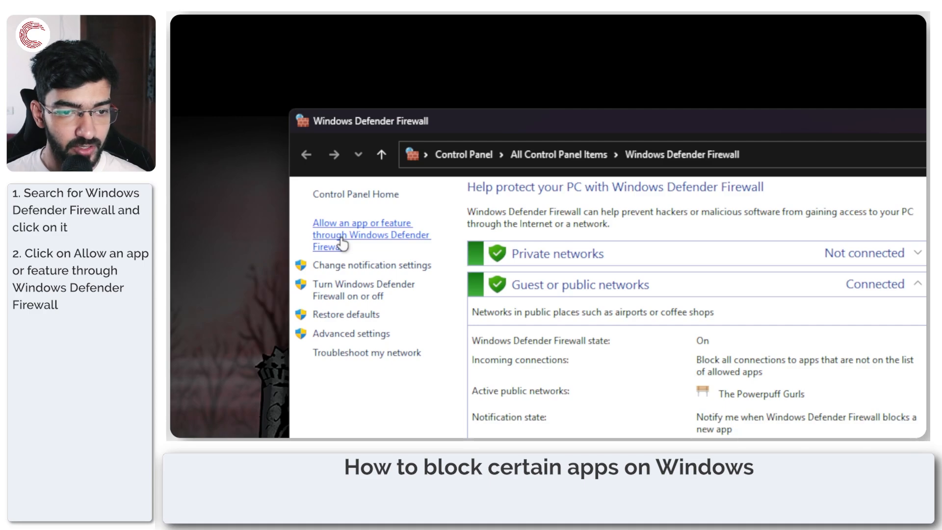
click(361, 235)
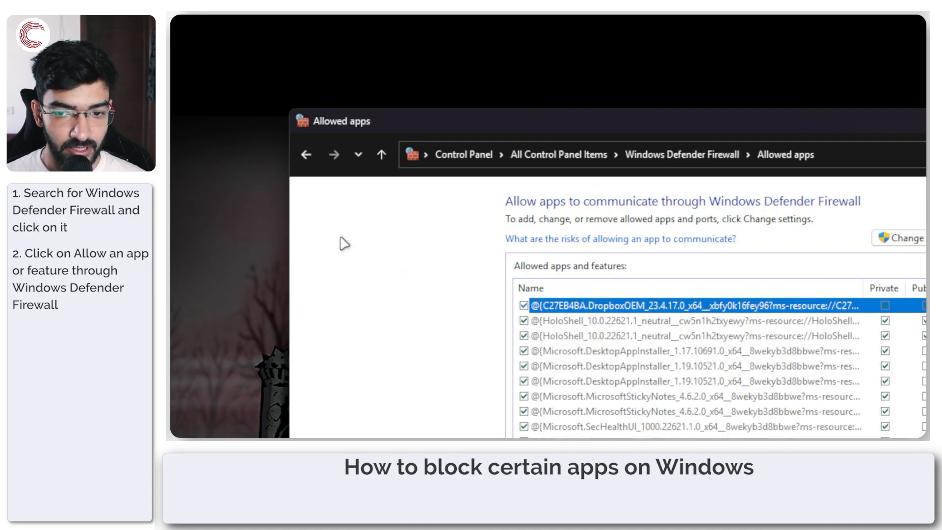
mouse_move(740, 247)
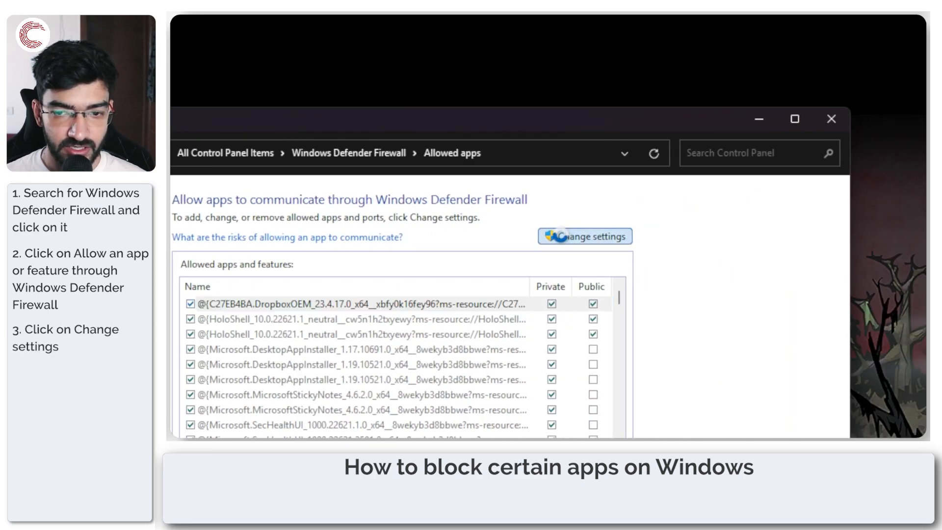
click(585, 235)
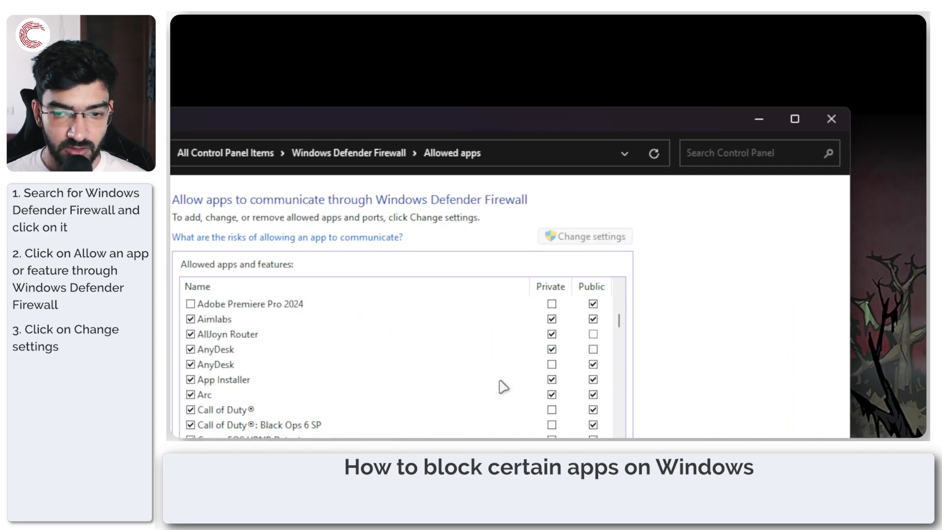
scroll(down, 3)
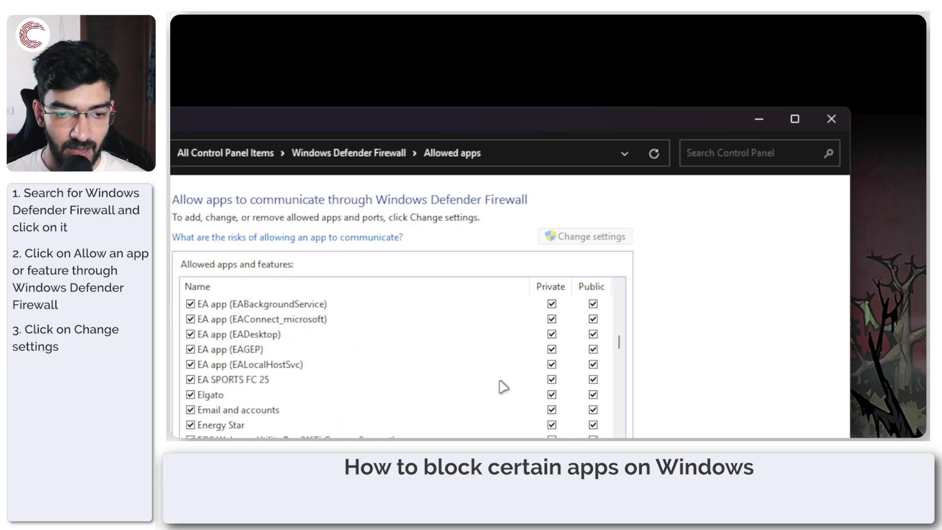
scroll(down, 3)
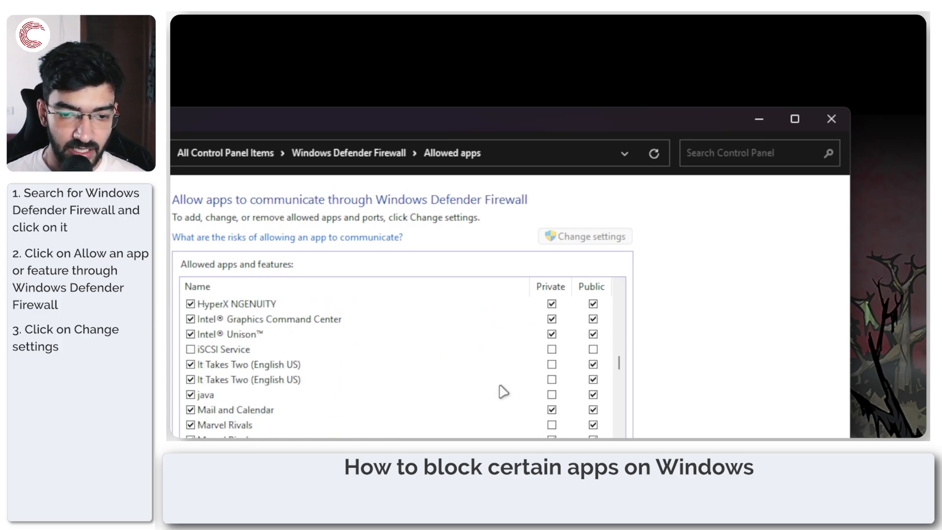
scroll(down, 3)
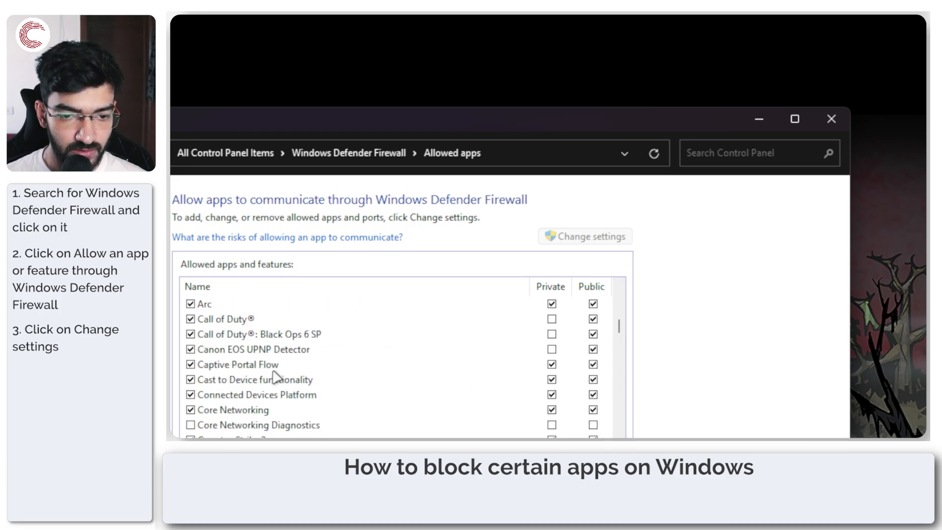
scroll(down, 3)
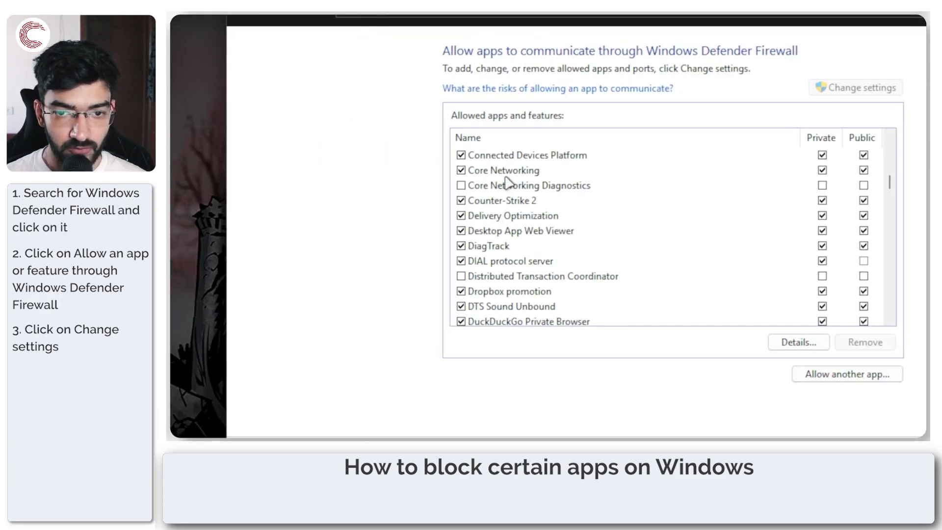
click(854, 87)
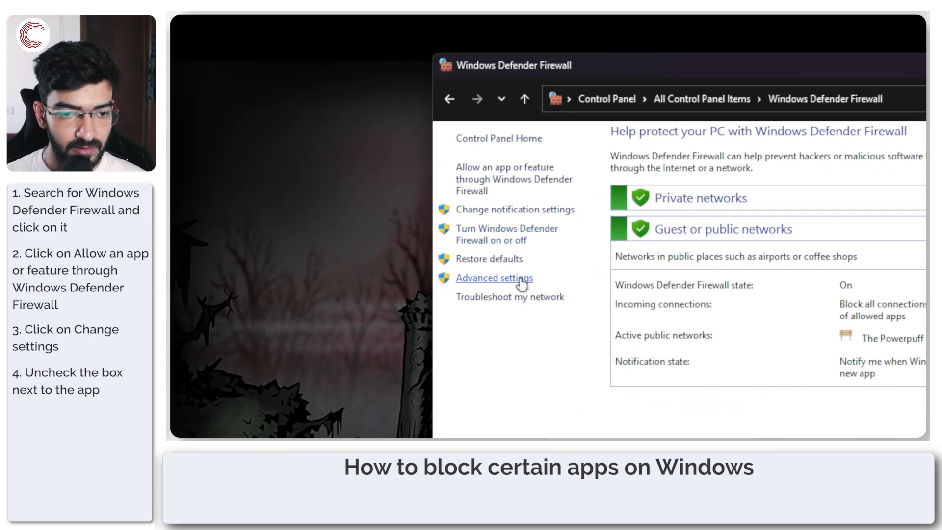
From Advanced settings, begin a new Program-type inbound rule in the Inbound Rules list
click(494, 277)
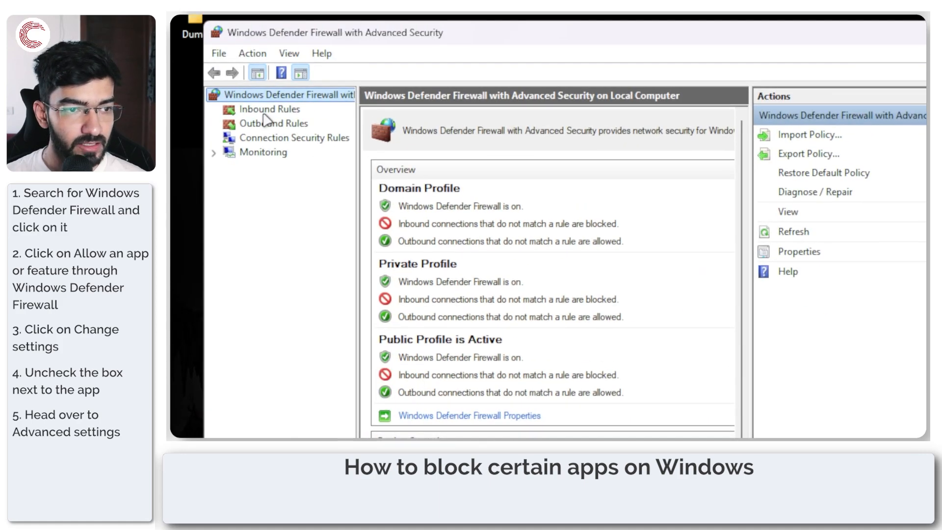
click(271, 109)
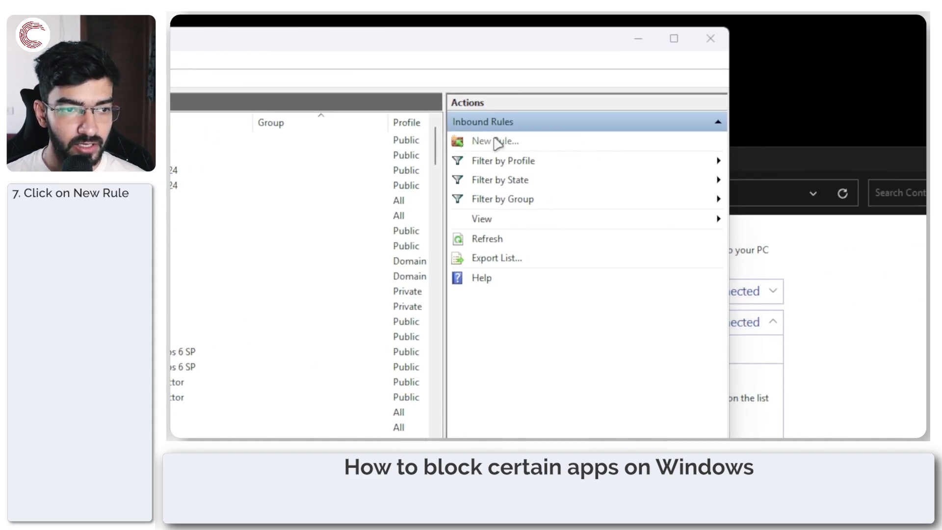
click(494, 140)
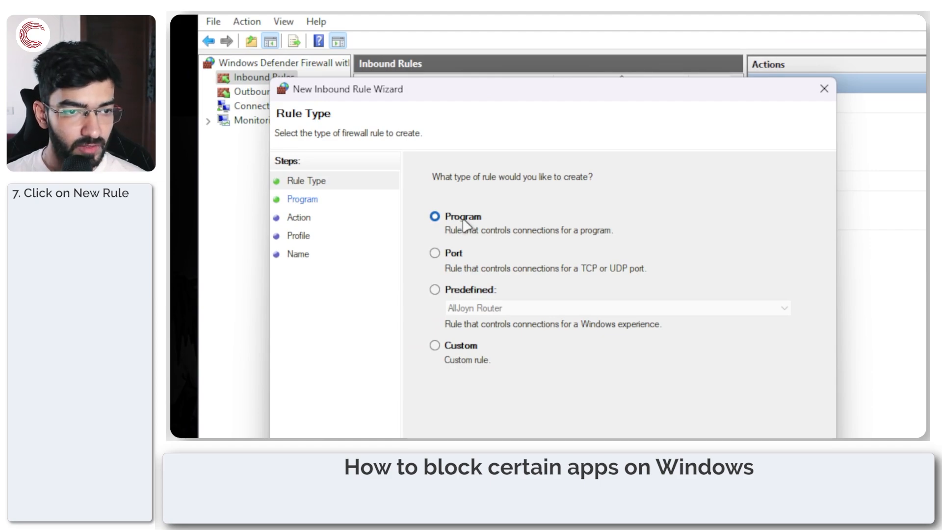
click(555, 228)
text(chrome)
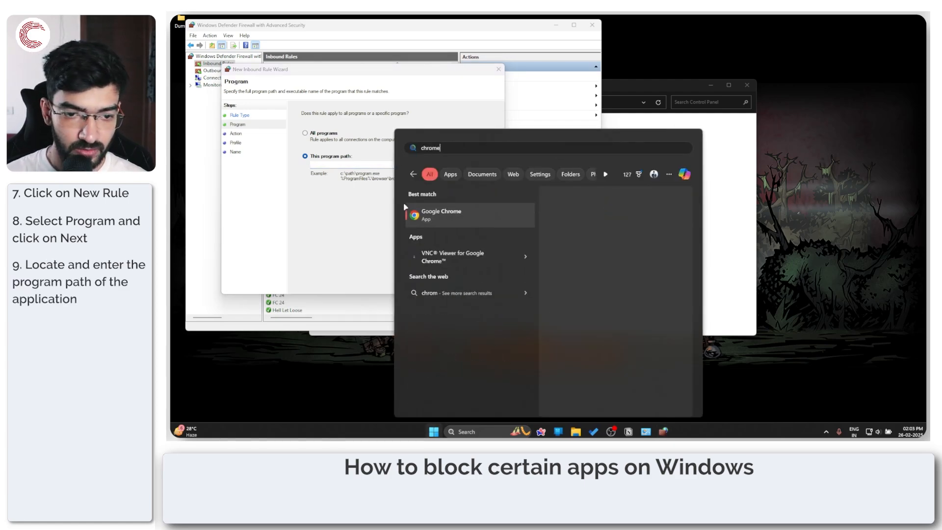
Locate Chrome's Application folder via Open file location and select its full path
right_click(440, 215)
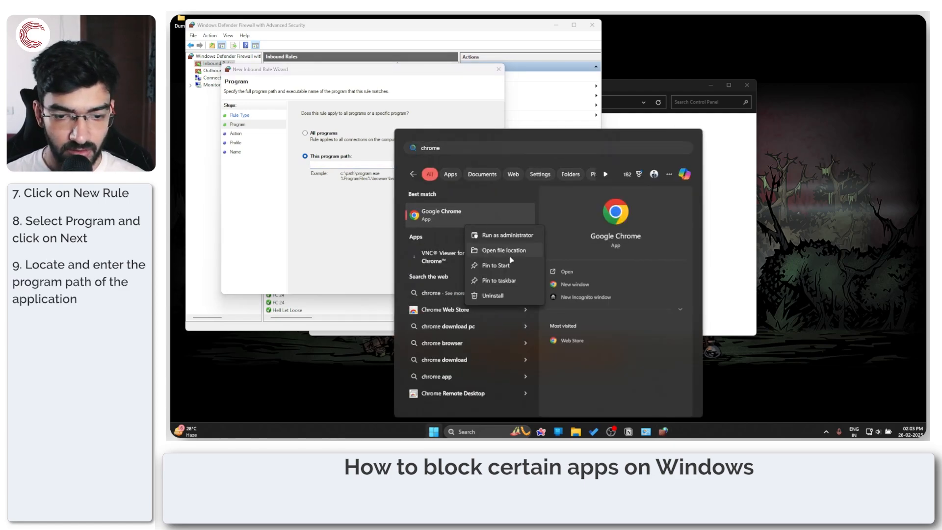
click(502, 250)
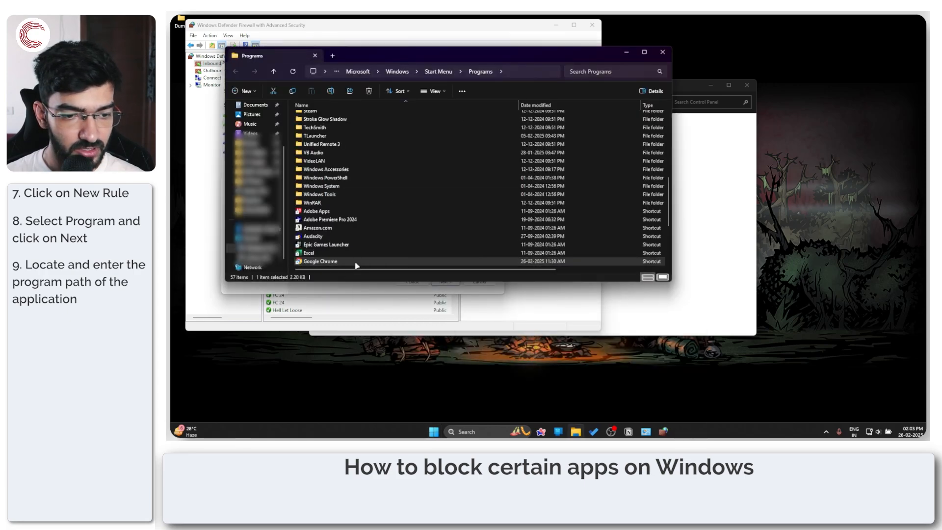
double_click(319, 261)
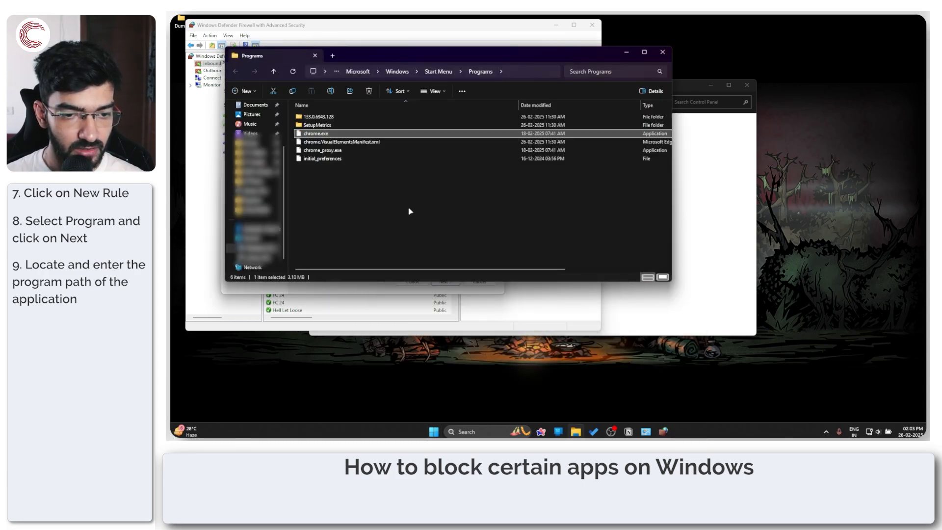
double_click(315, 132)
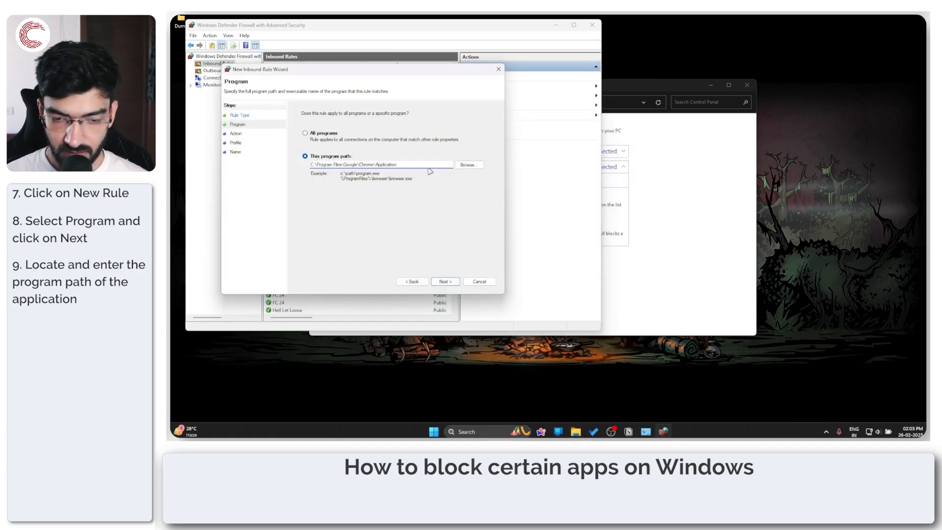
Set the program path to C:\Program Files\Google\Chrome\Application and continue
click(468, 164)
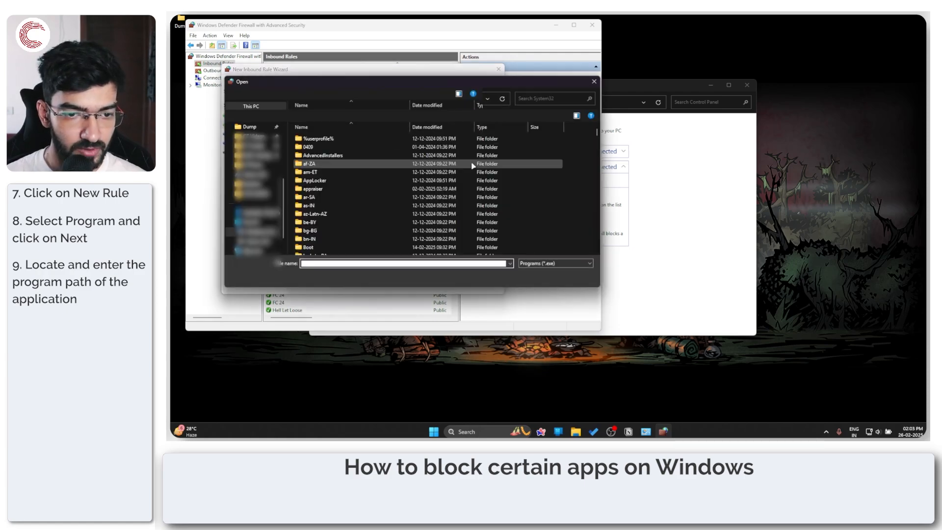
text(C:\Program Files\Google\Chrome\Application)
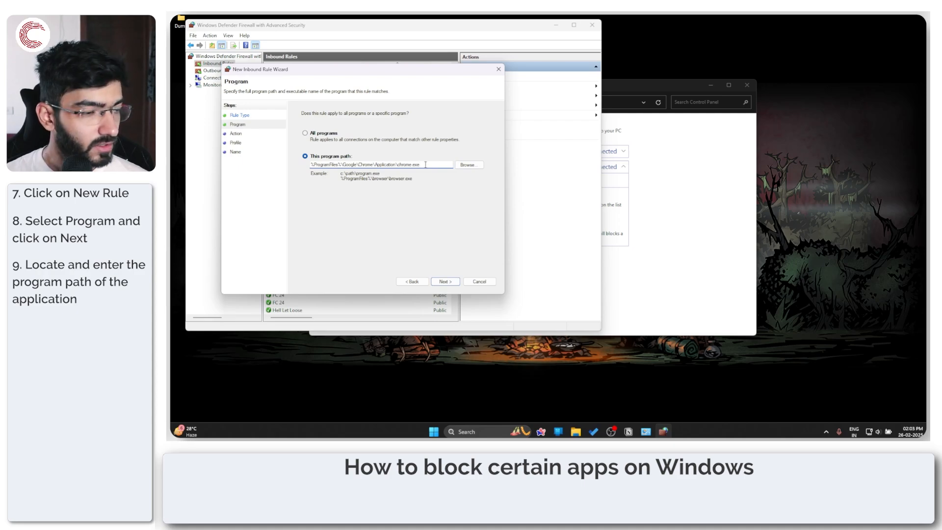
click(444, 282)
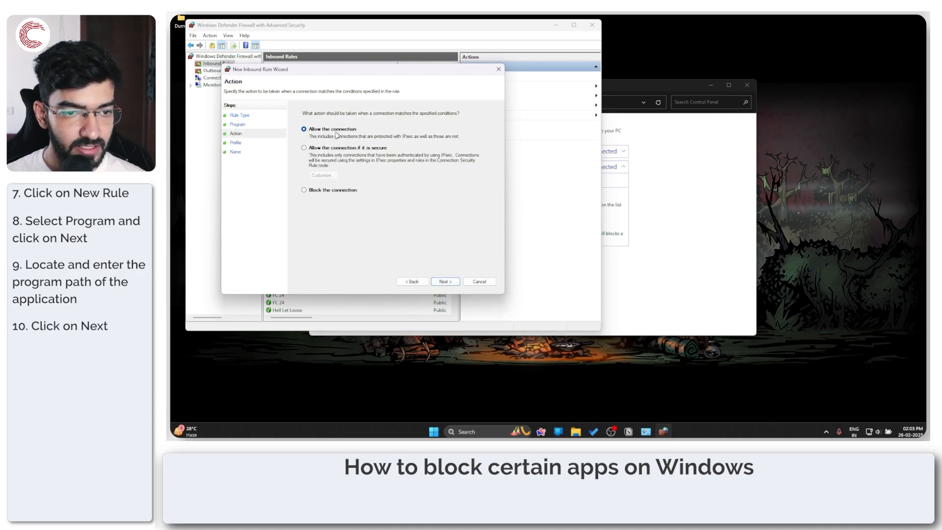
Block the connection on Domain, Private and Public profiles and name the rule Chrome Blocker
click(304, 190)
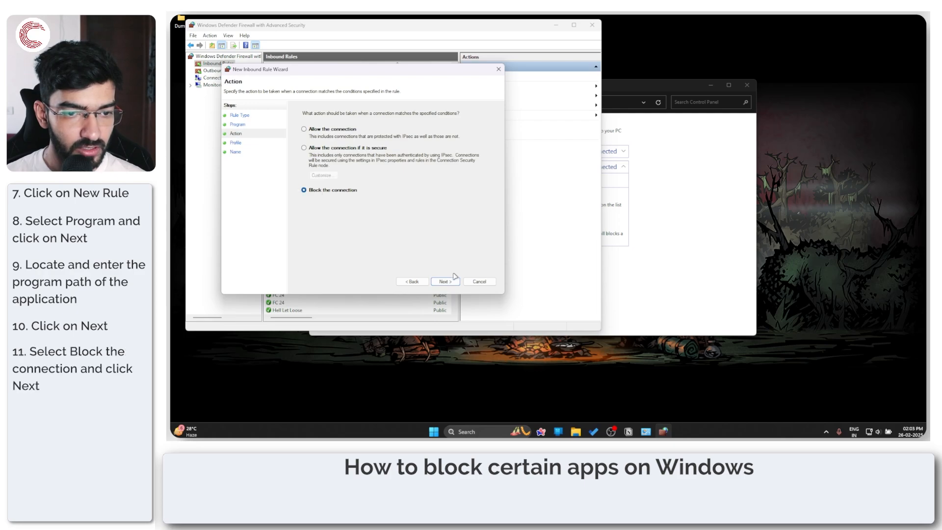
click(444, 281)
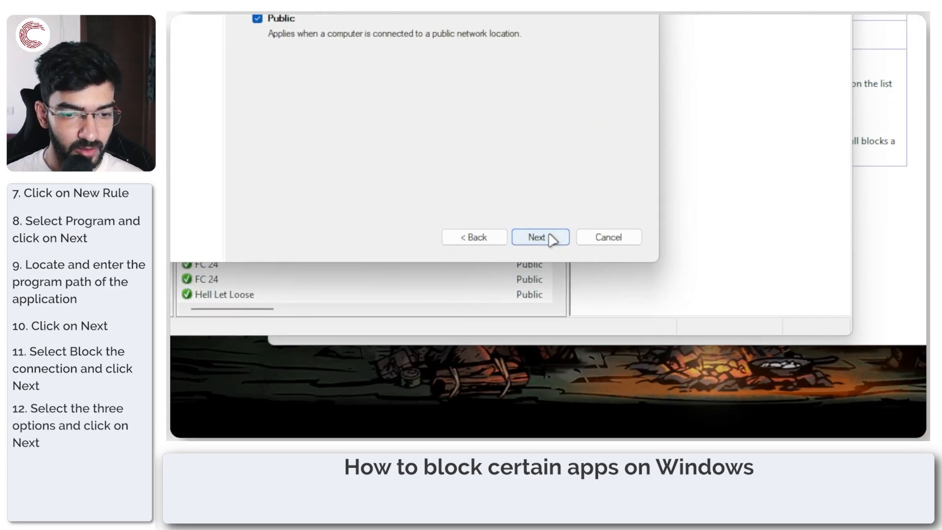
click(540, 236)
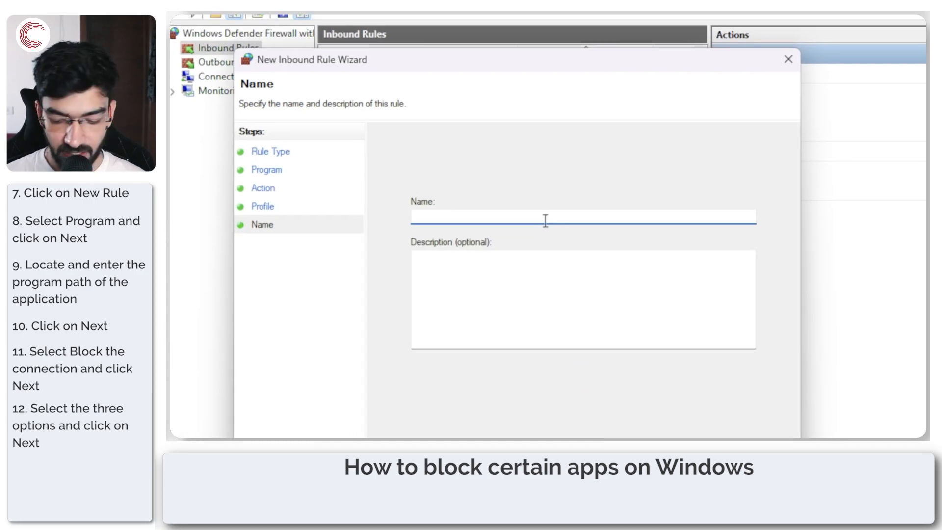
text(Chrome Blocke)
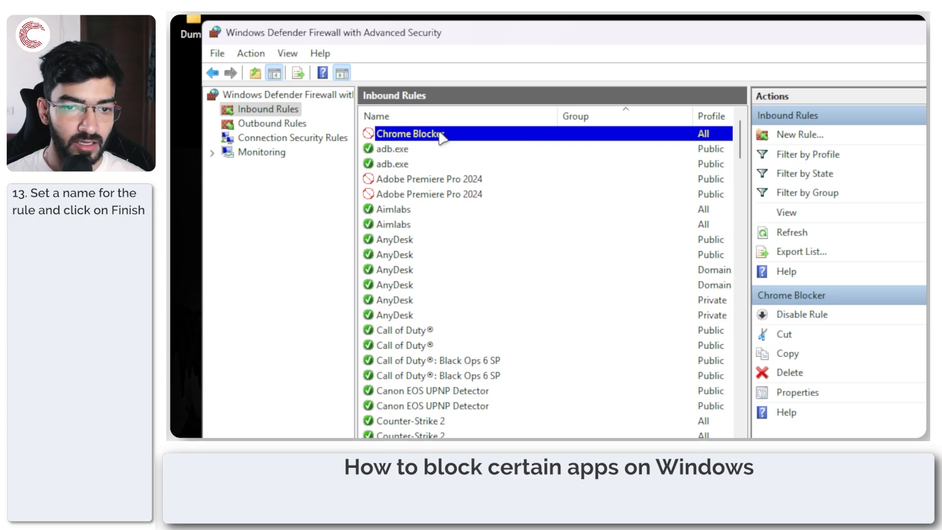
mouse_move(453, 137)
text(chrome)
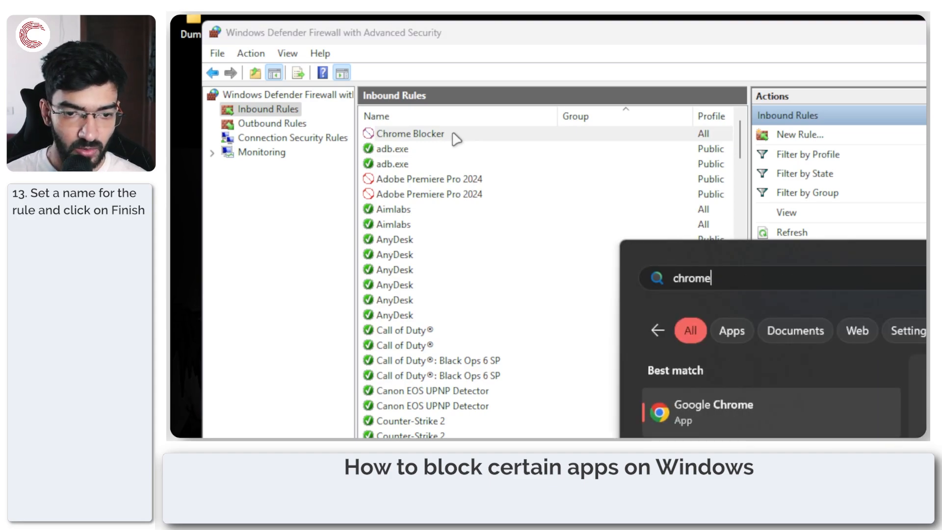
Check Chrome from Start search, then show the Outbound Rules list in the console
click(711, 411)
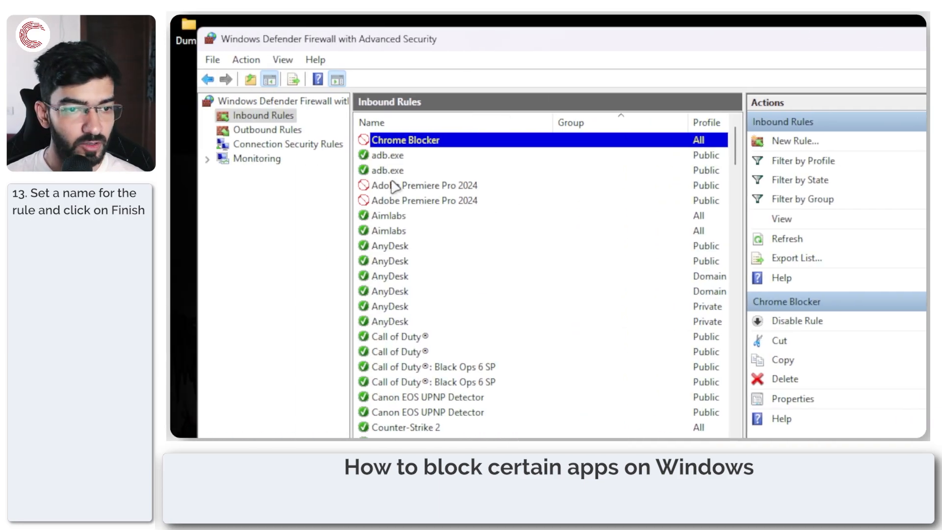
click(266, 130)
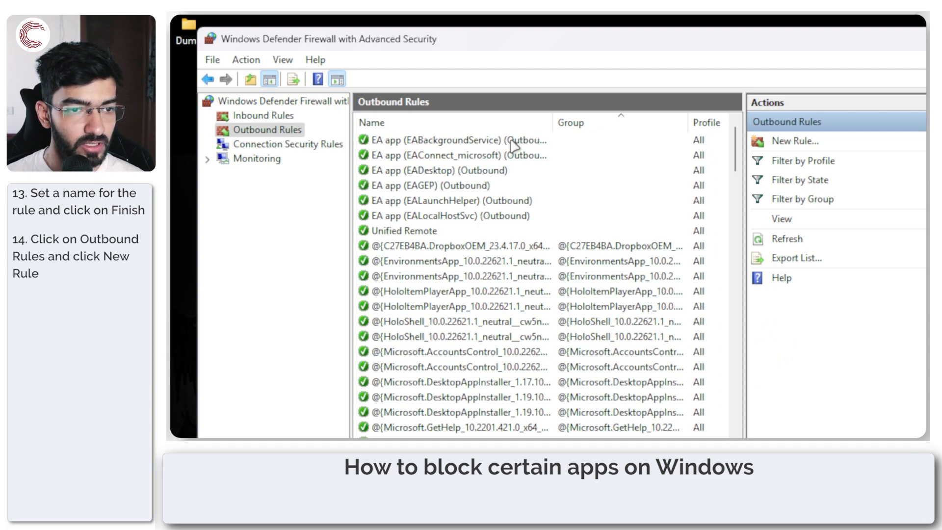
Create outbound rule Chrome Blocker Outbound blocking chrome.exe on all profiles
click(793, 140)
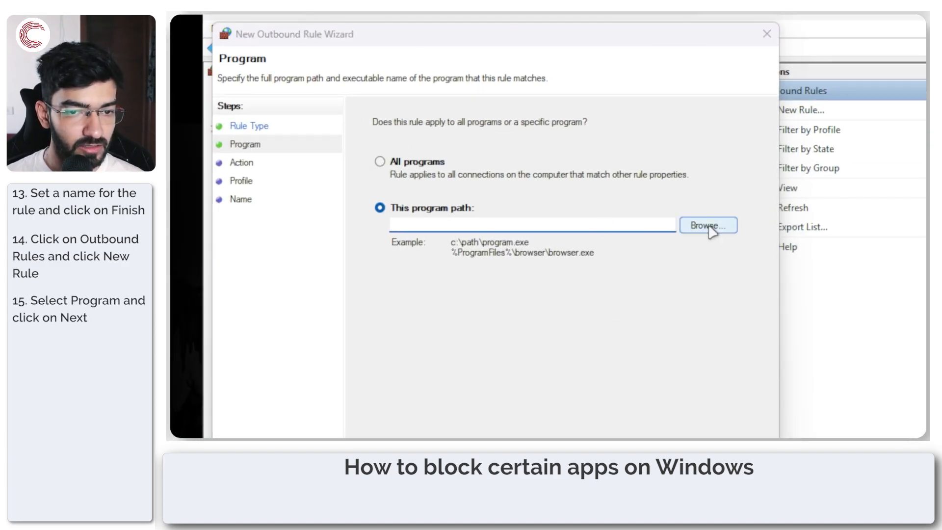
click(707, 225)
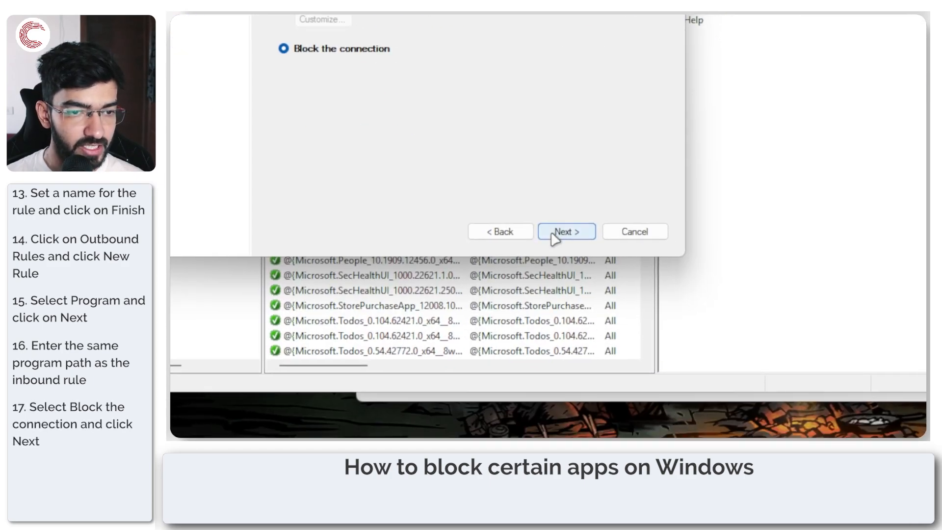
click(565, 231)
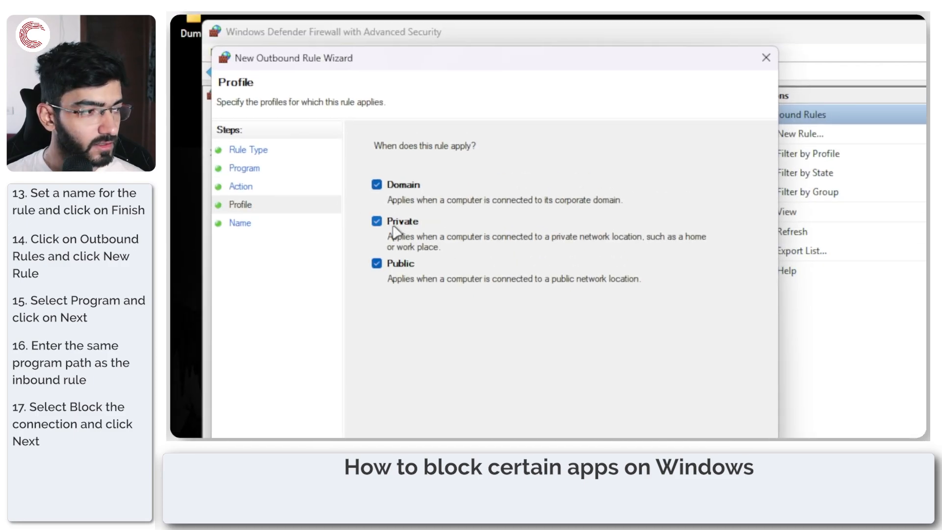
click(551, 241)
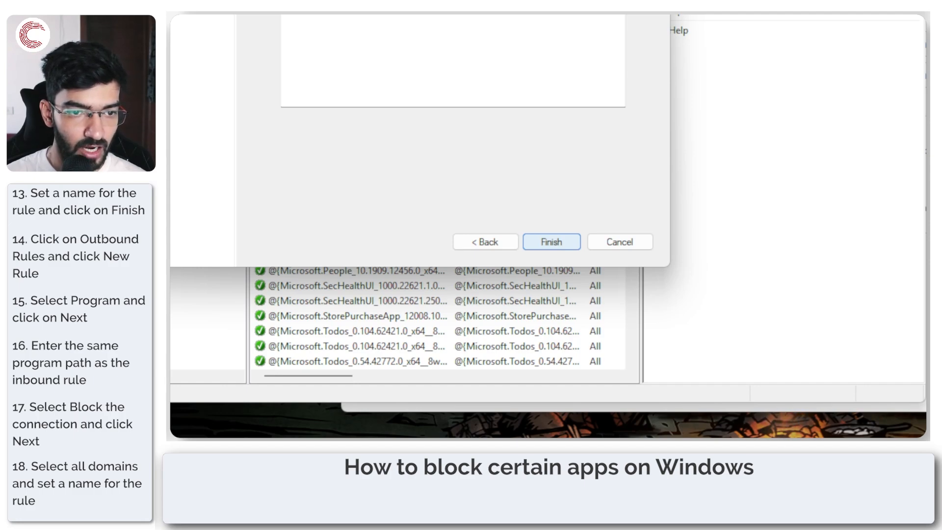
click(550, 241)
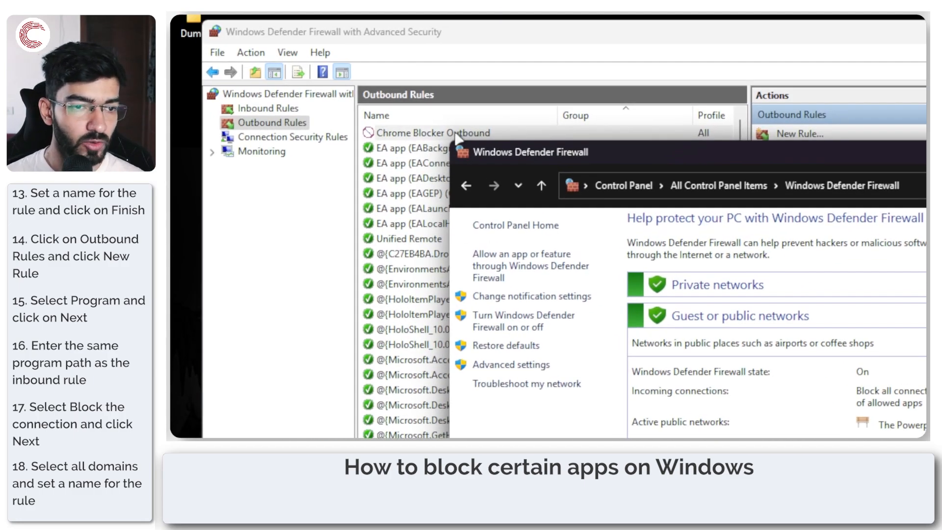
Search 'fast' in Chrome to confirm its internet access is blocked
click(432, 133)
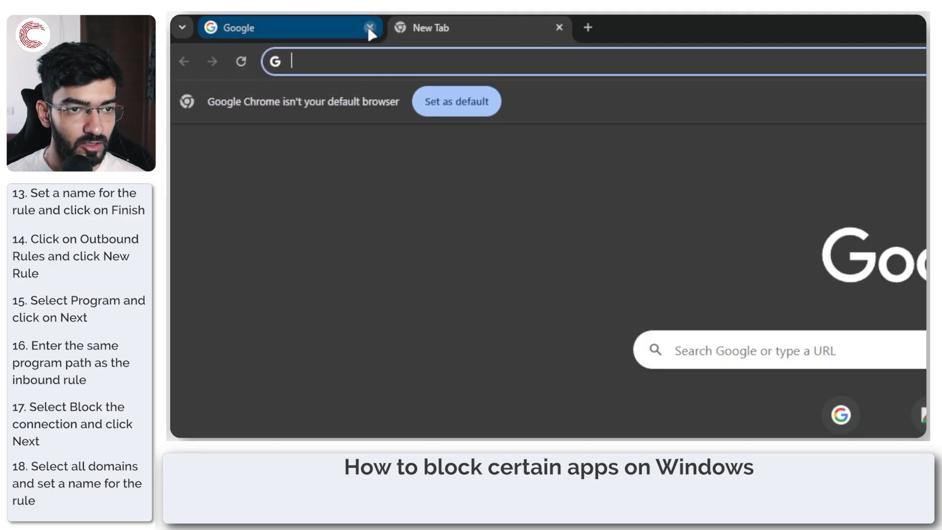
text(fast)
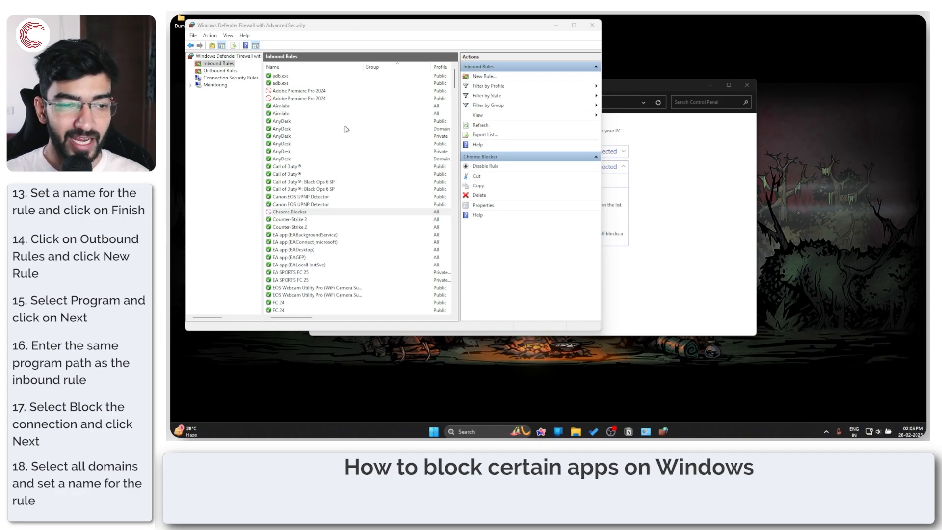
Select the Chrome Blocker inbound rule, then toggle between Inbound and Outbound Rules lists
click(288, 212)
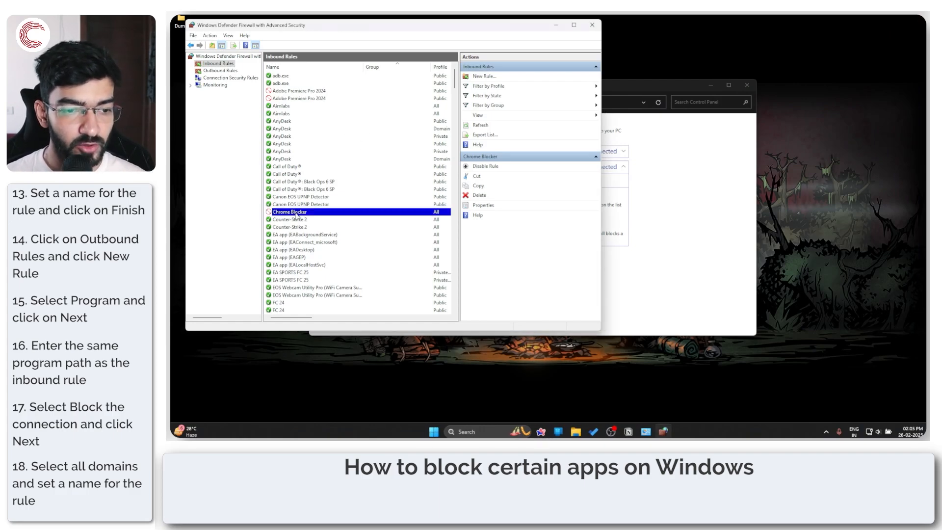
click(221, 71)
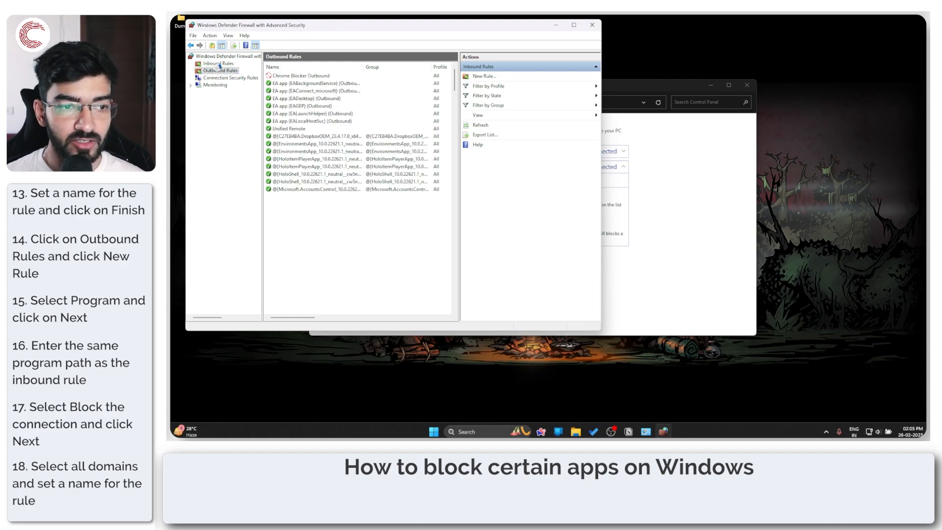
click(220, 63)
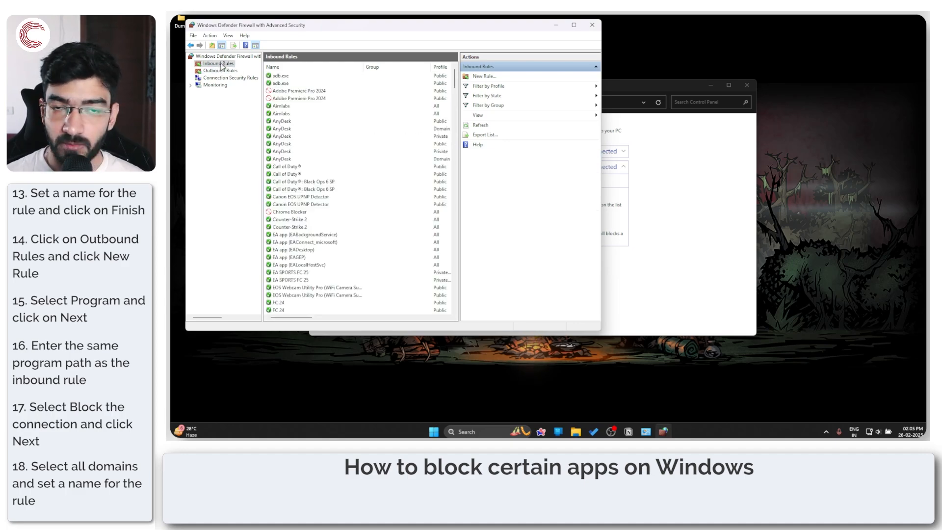
click(221, 71)
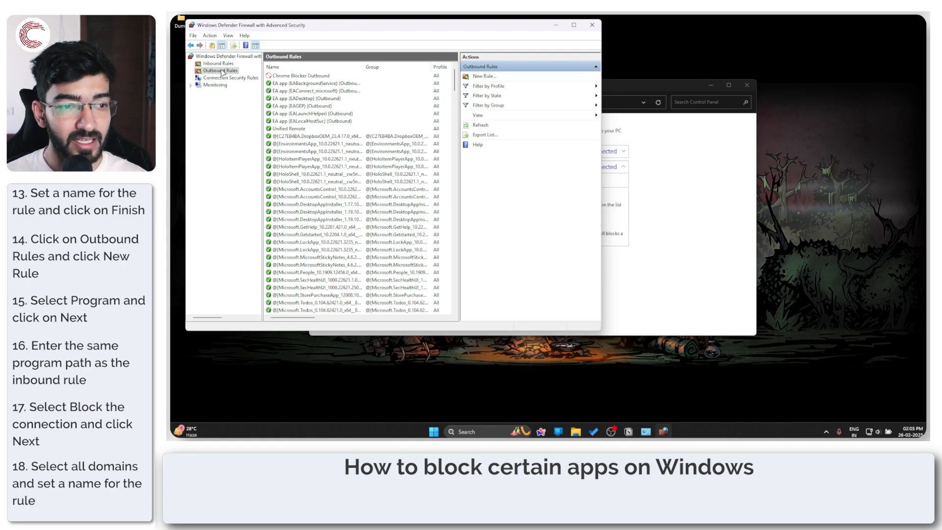
click(218, 63)
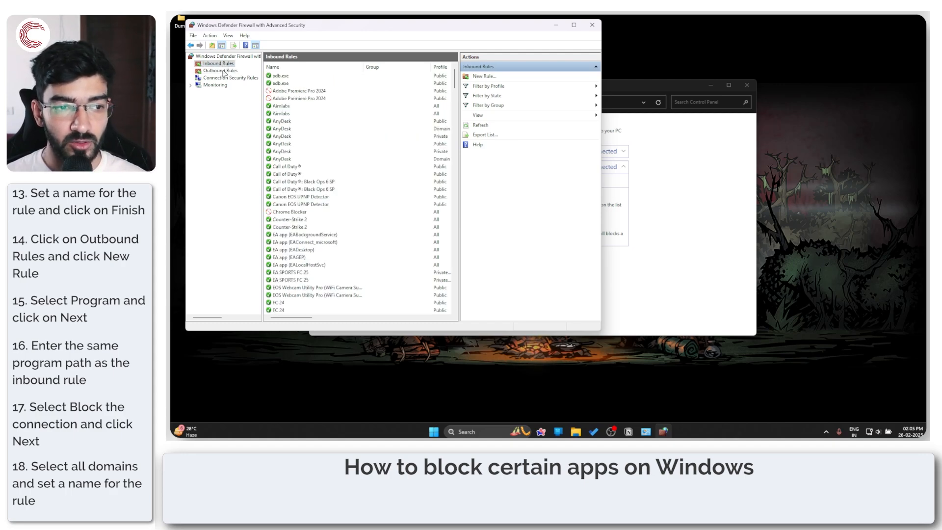
click(220, 71)
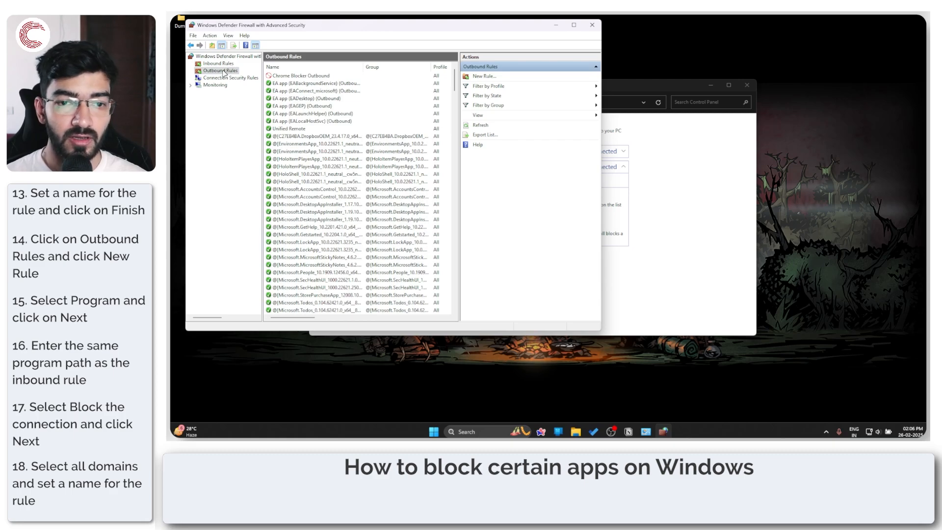